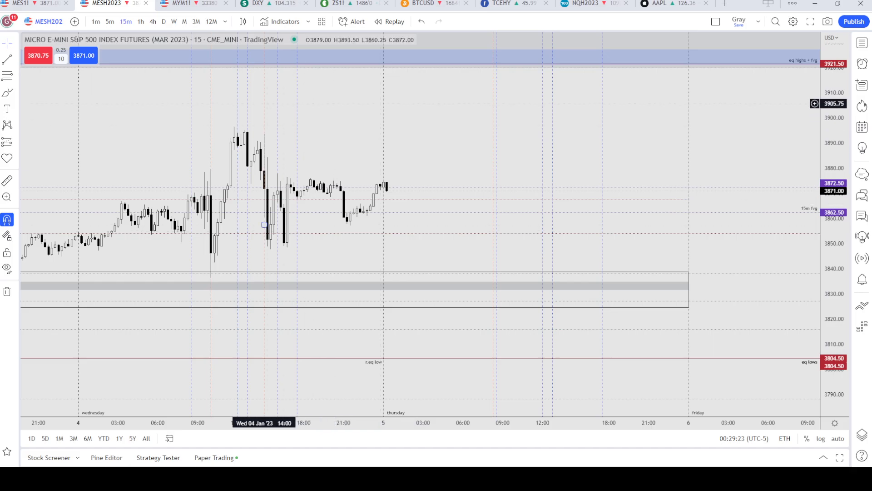
# Step: Review the MES chart on the 5-minute timeframe, then return to 15-minute
pyautogui.click(265, 225)
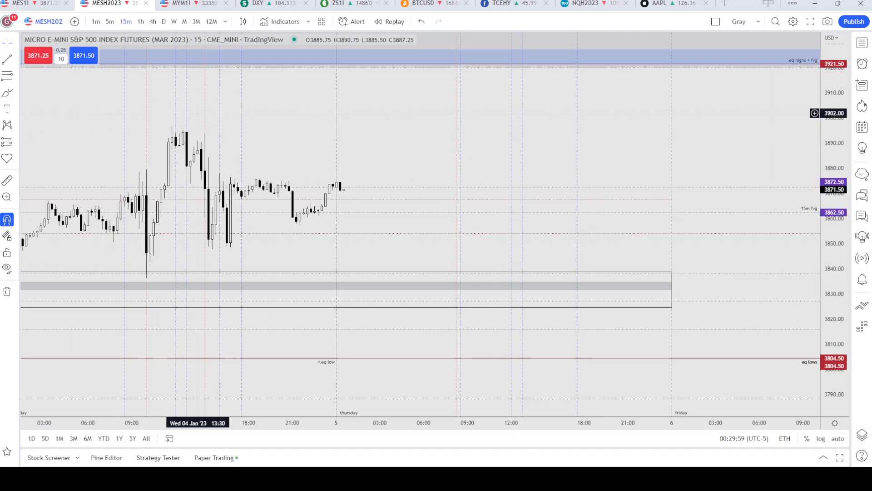
pyautogui.moveTo(815, 220)
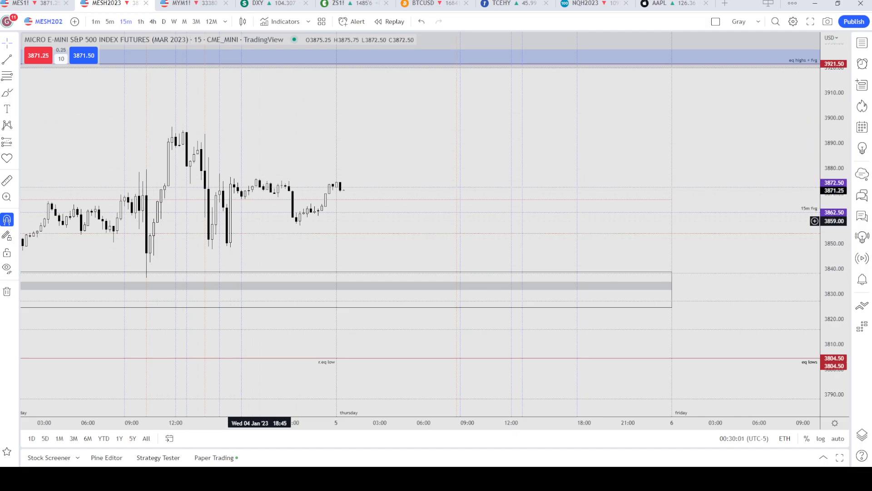
pyautogui.moveTo(720, 422)
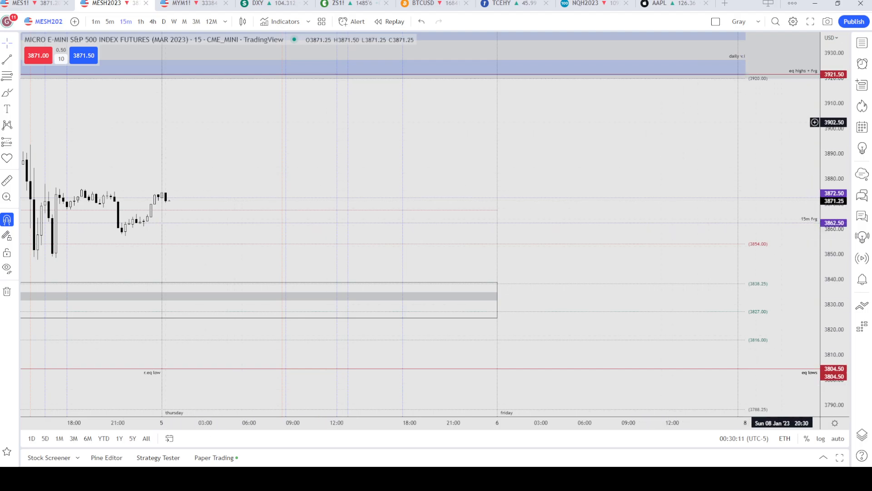
pyautogui.moveTo(745, 79)
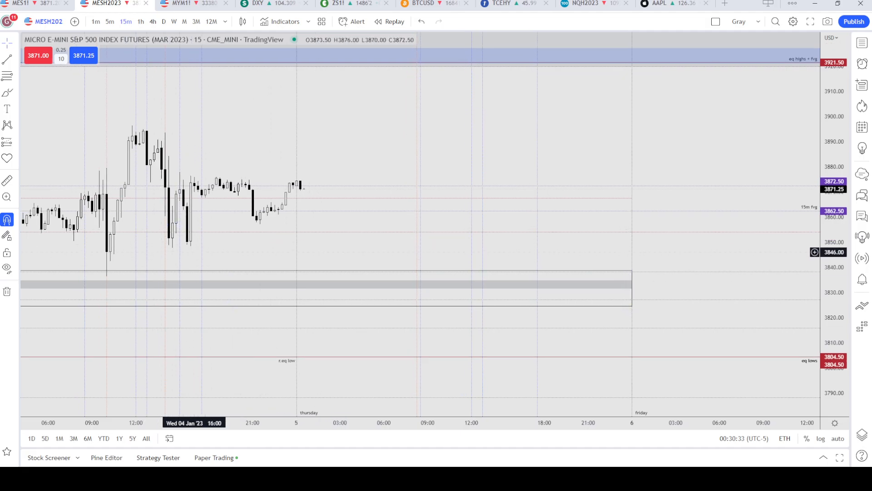
pyautogui.moveTo(106, 225)
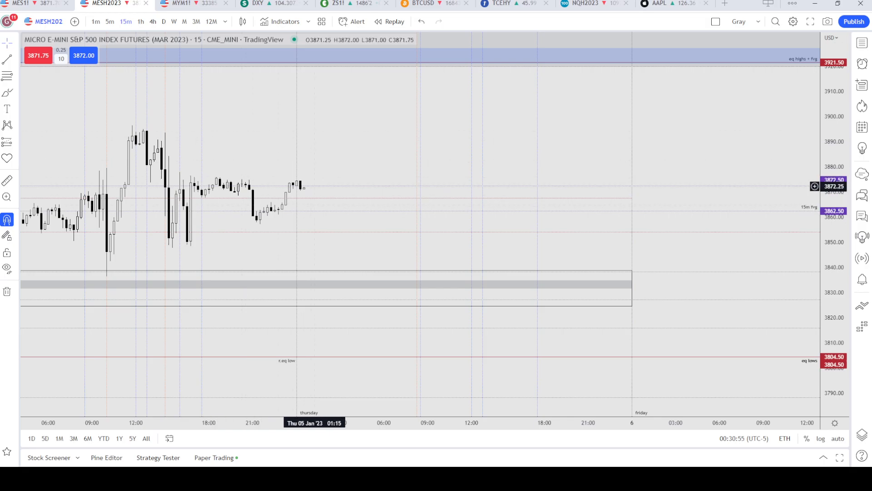
pyautogui.moveTo(814, 251)
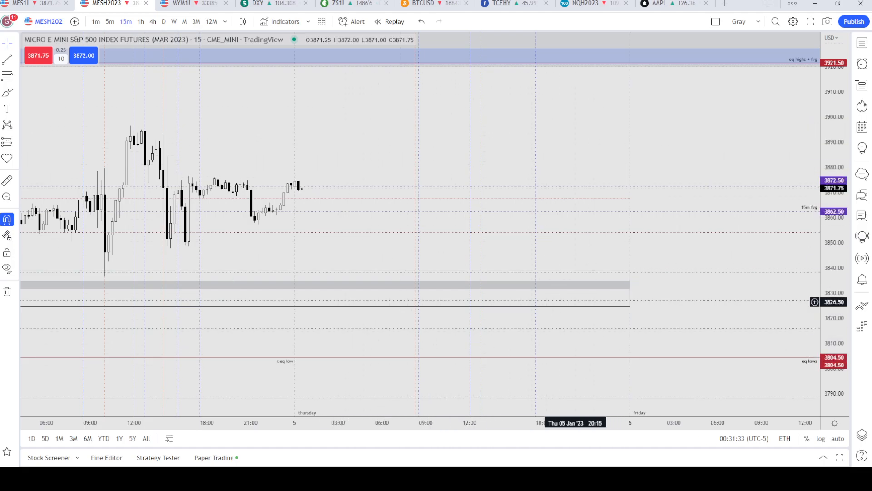
pyautogui.moveTo(437, 422)
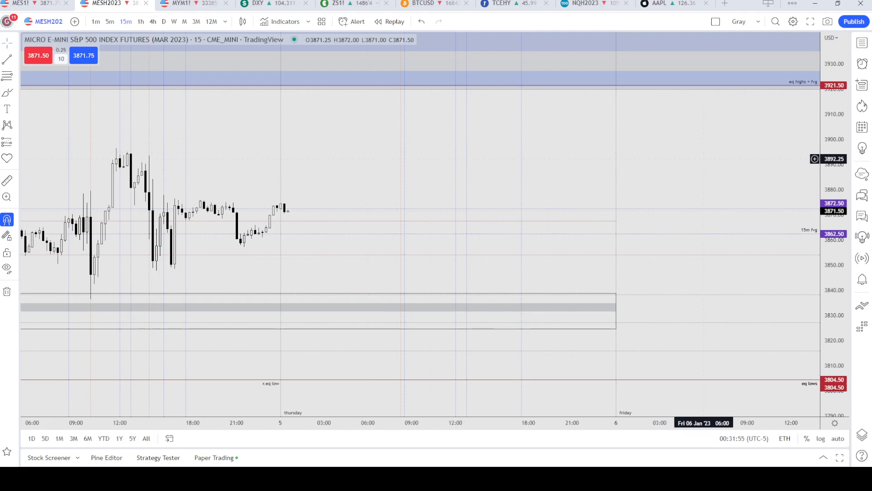
pyautogui.moveTo(408, 423)
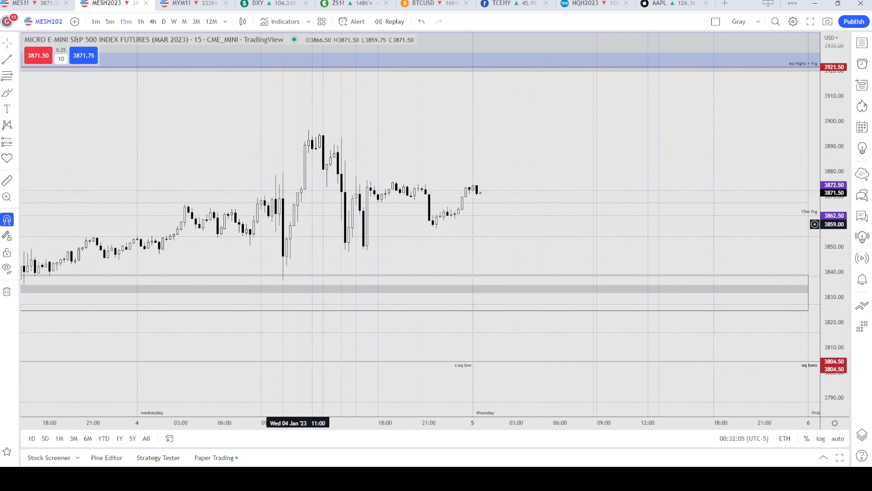
pyautogui.moveTo(282, 223)
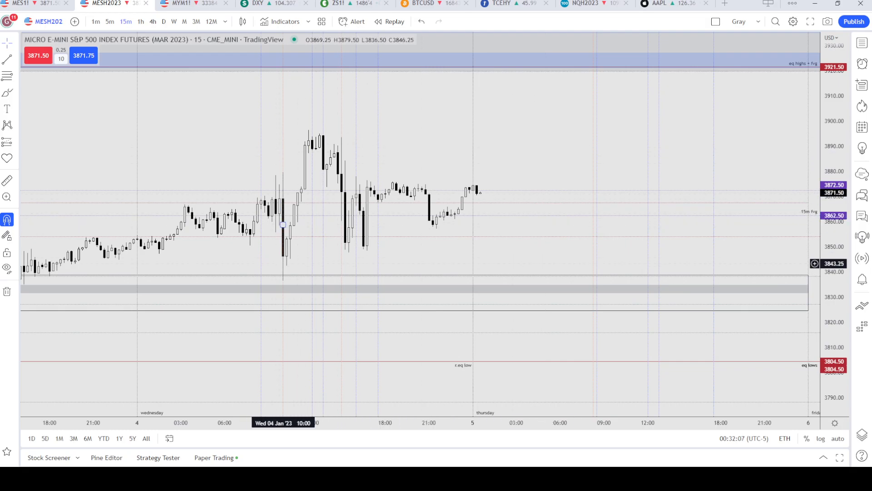
pyautogui.moveTo(282, 210)
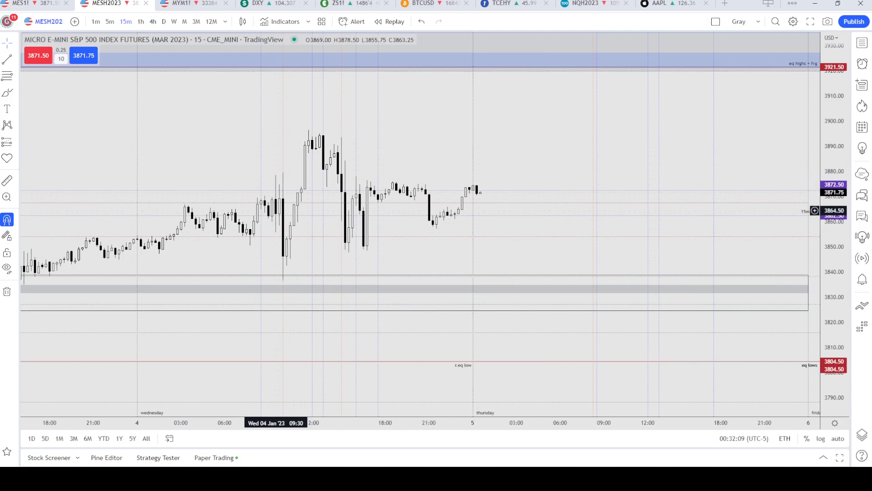
pyautogui.moveTo(809, 204)
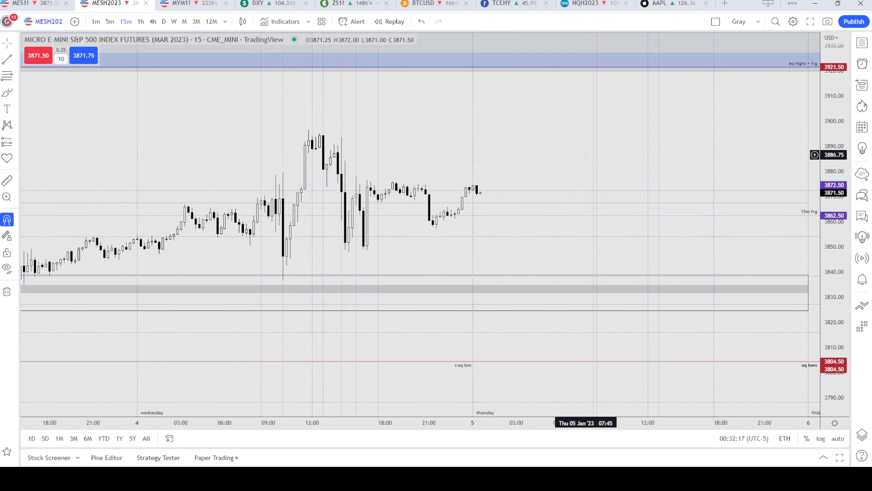
pyautogui.moveTo(469, 421)
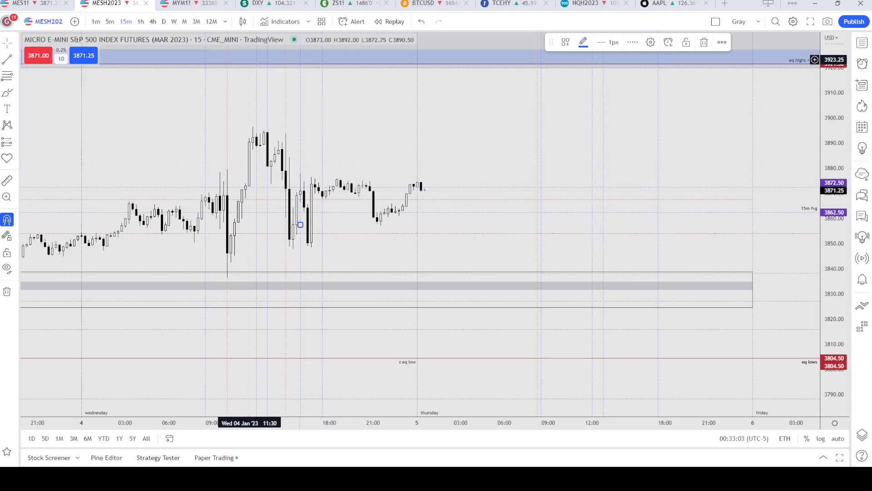
pyautogui.click(110, 21)
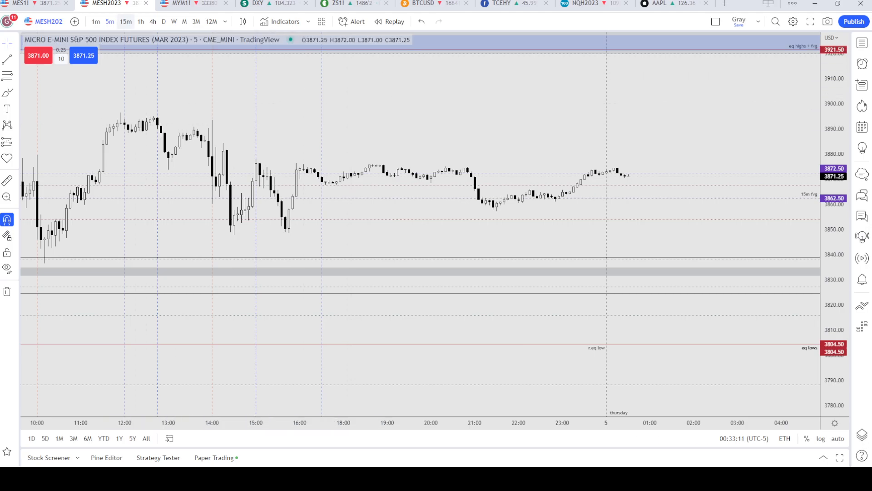
pyautogui.click(125, 21)
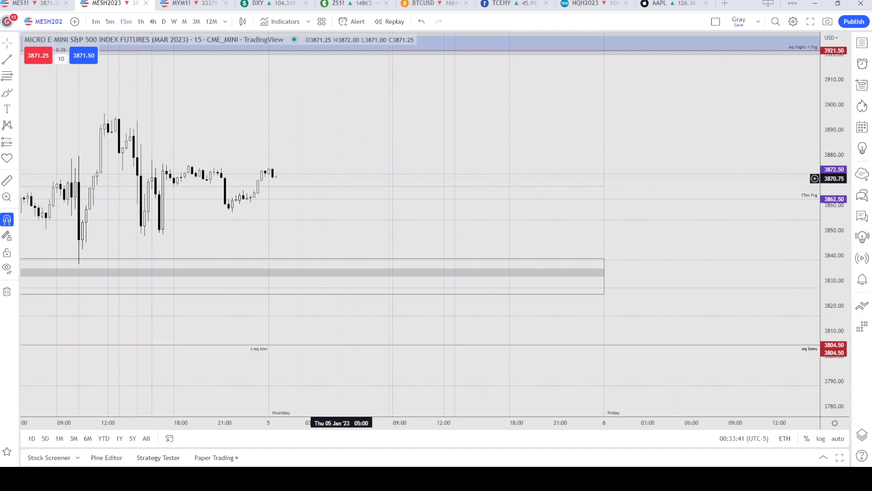
pyautogui.moveTo(388, 224)
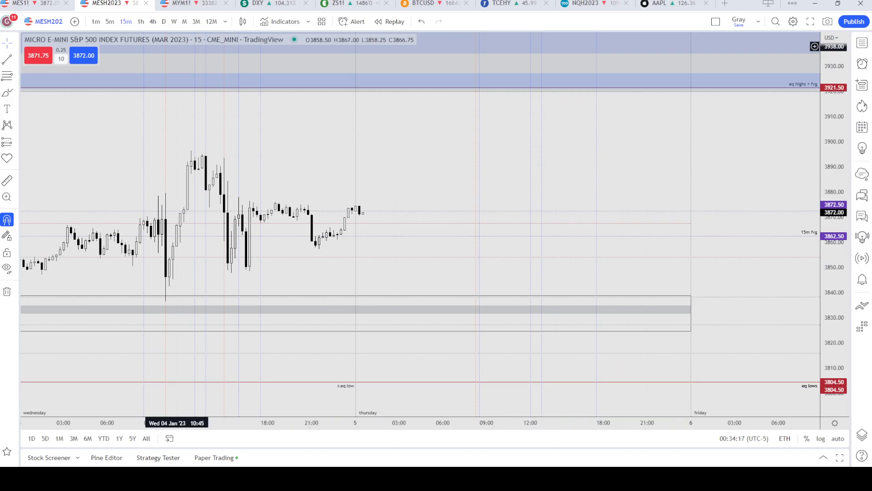
# Step: Switch to the daily timeframe and select the daily liquidity zone near recent candles
pyautogui.click(164, 21)
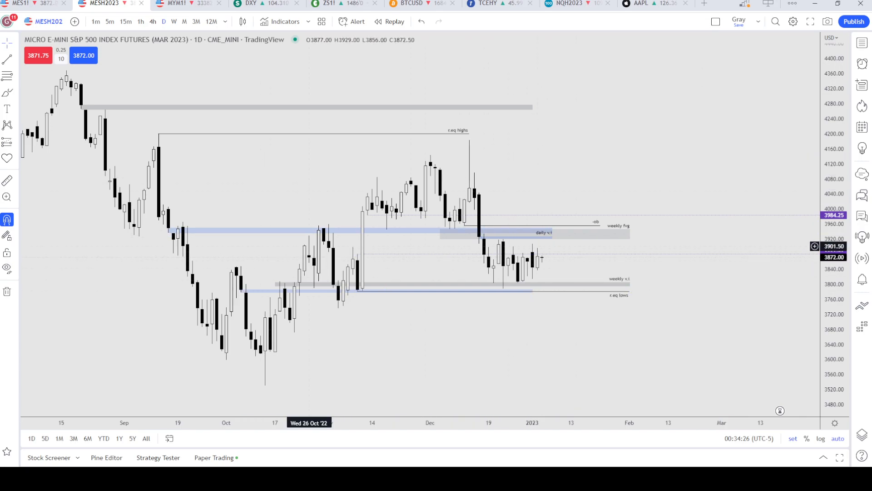
pyautogui.hscroll(3)
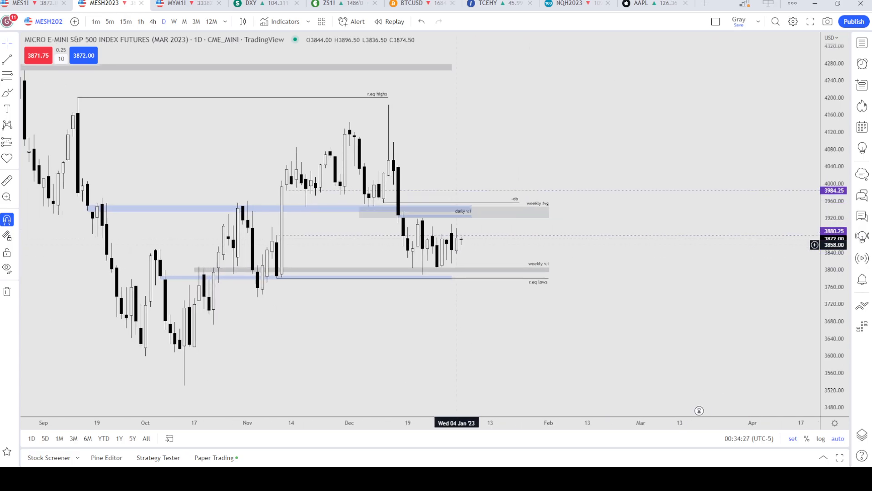
pyautogui.click(454, 212)
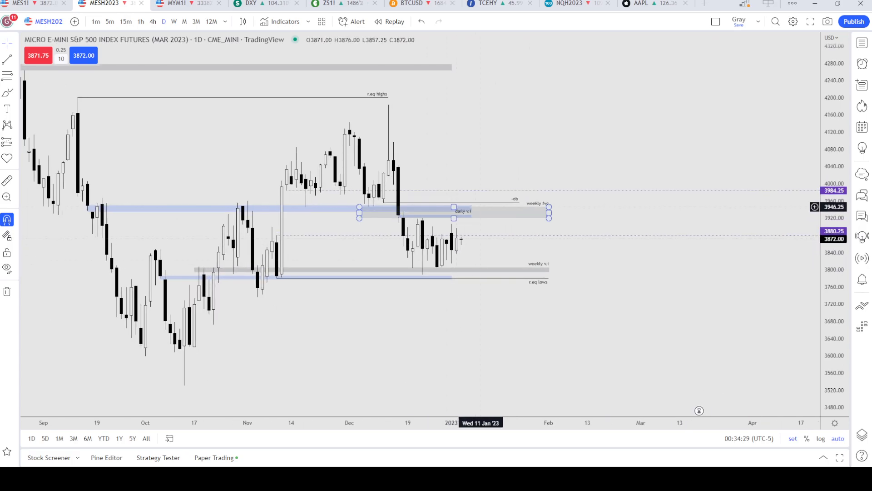